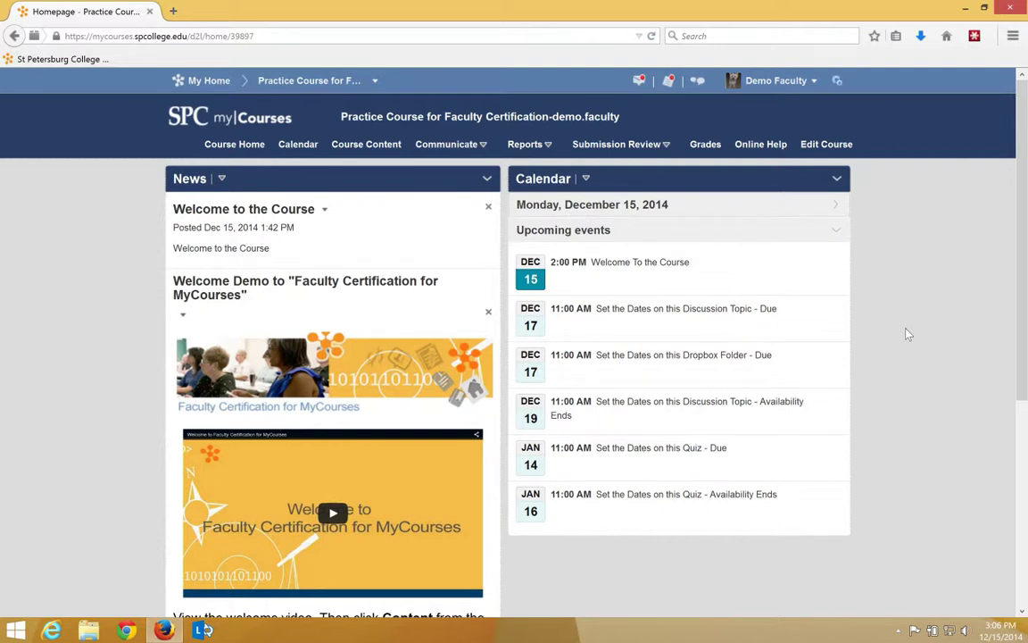
Step: Open Quizzes from the Submission Review menu on the course homepage
click(616, 144)
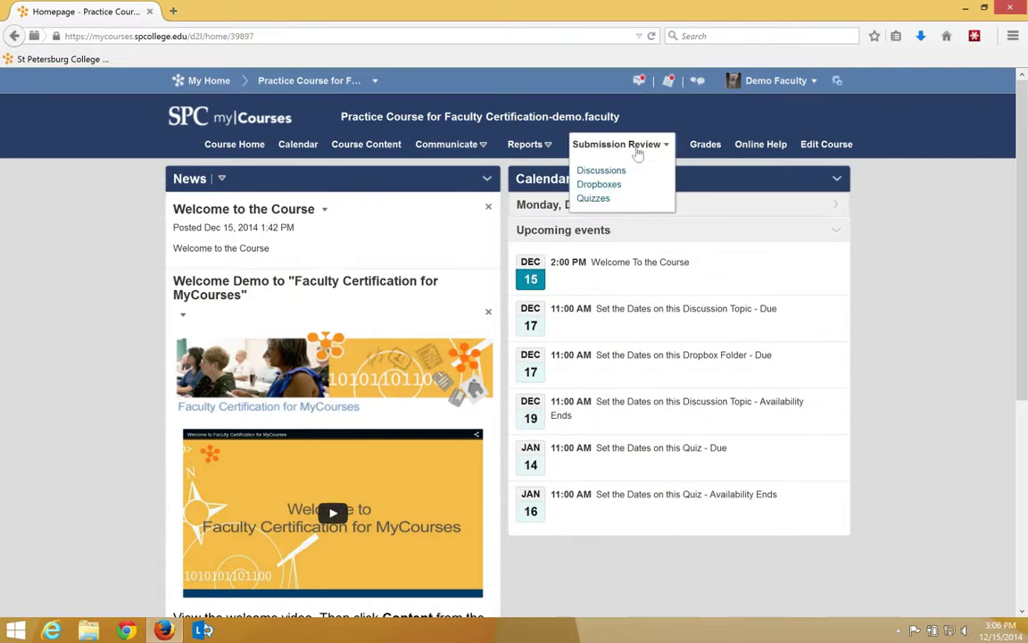
click(592, 198)
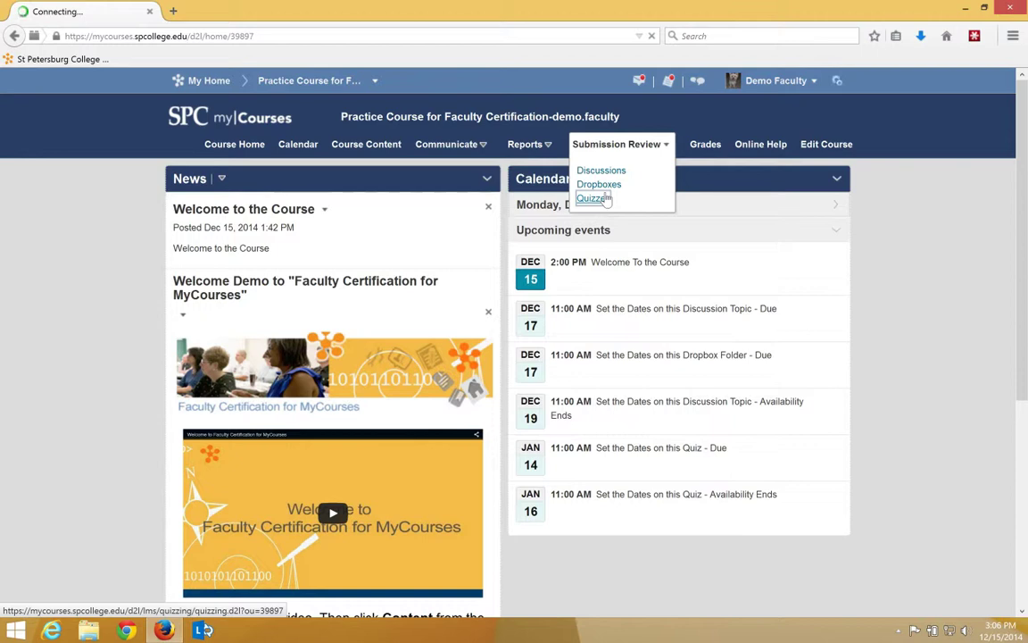
click(594, 198)
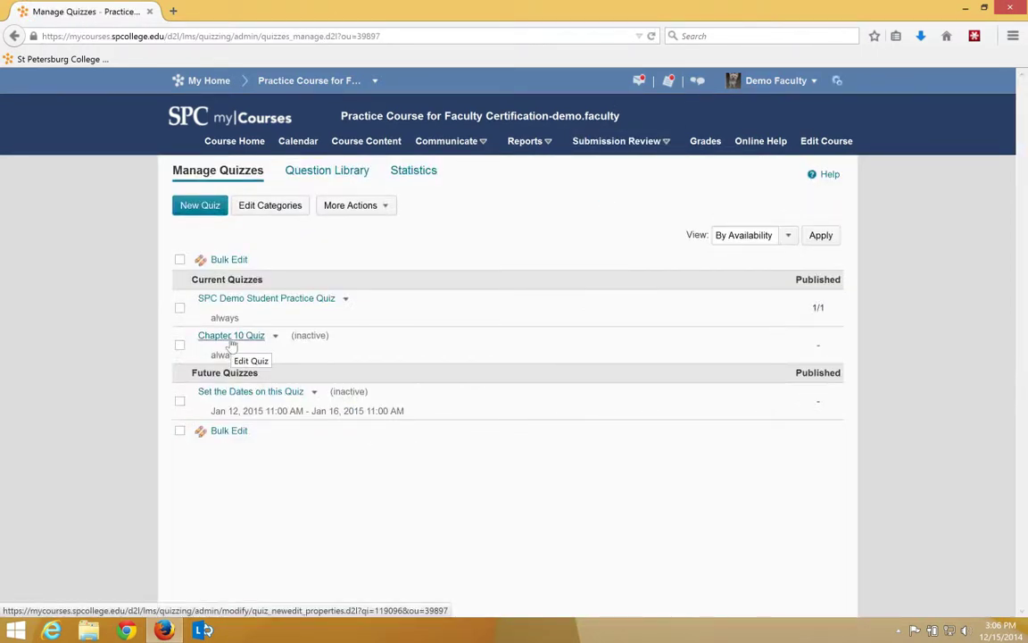
mouse_move(310, 347)
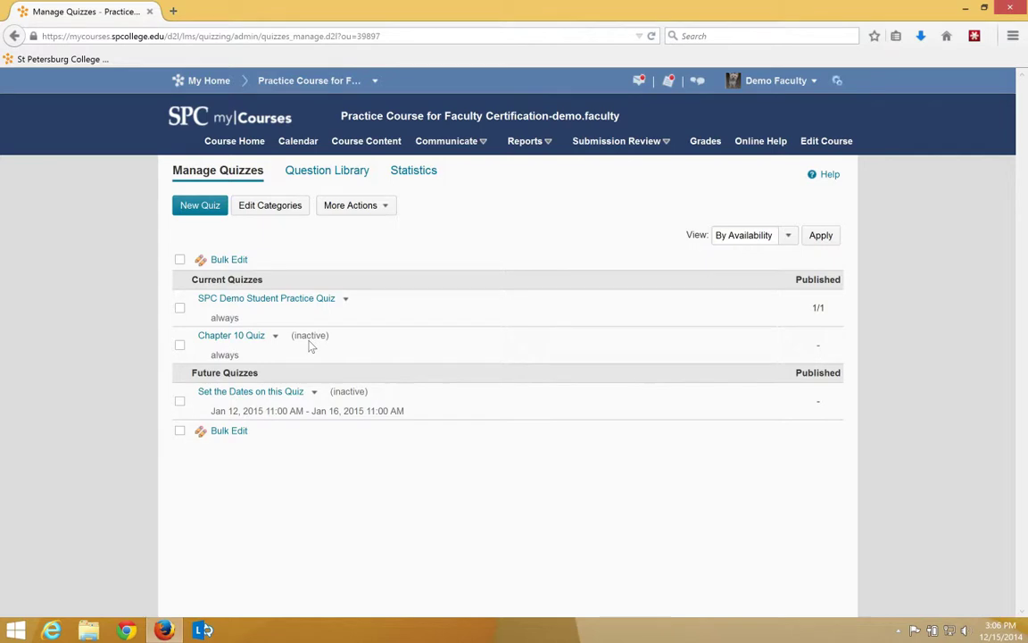
mouse_move(231, 334)
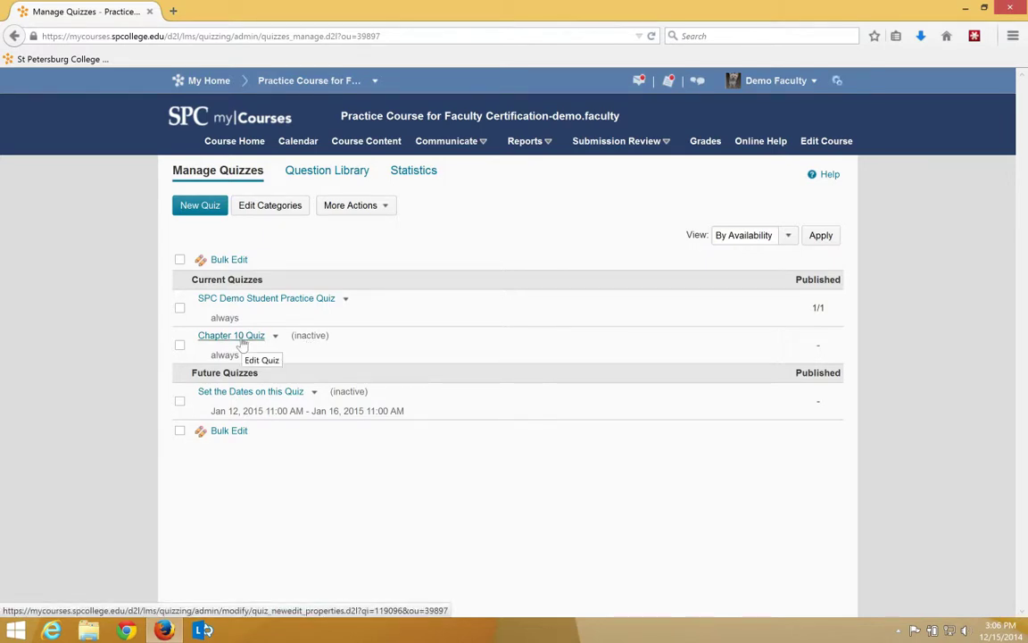
Step: Open the Chapter 10 Quiz title link in Manage Quizzes
click(261, 360)
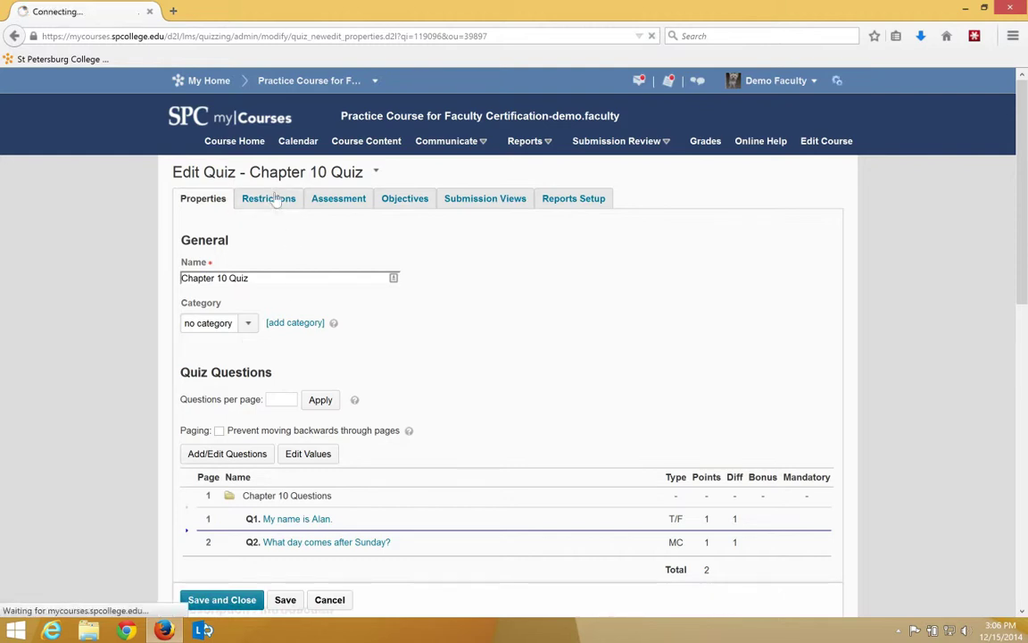
Step: Set Chapter 10 Quiz status to Active under Restrictions and save and close
click(268, 199)
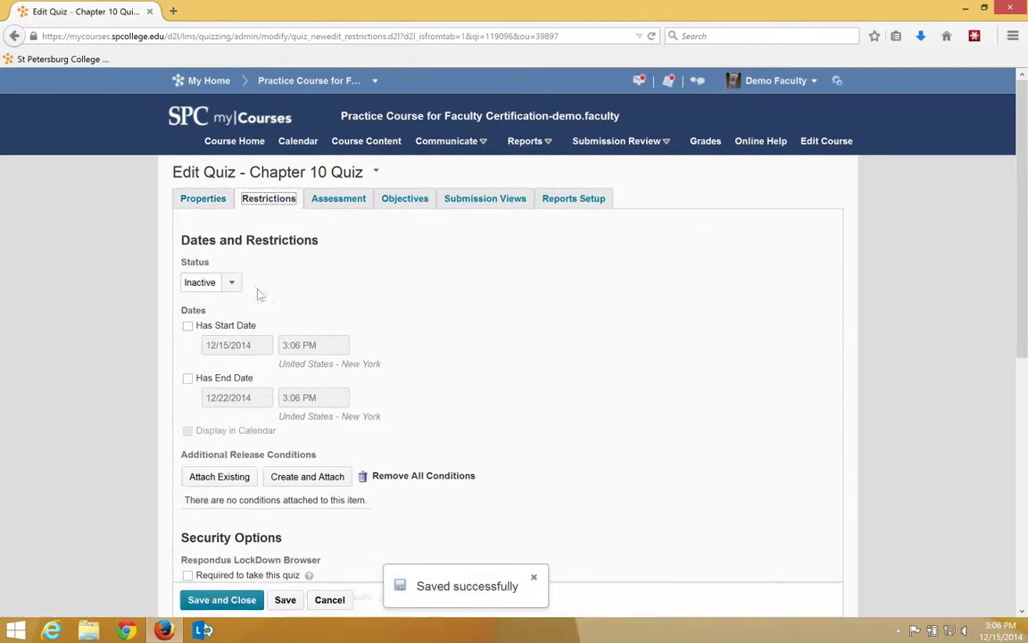
click(209, 282)
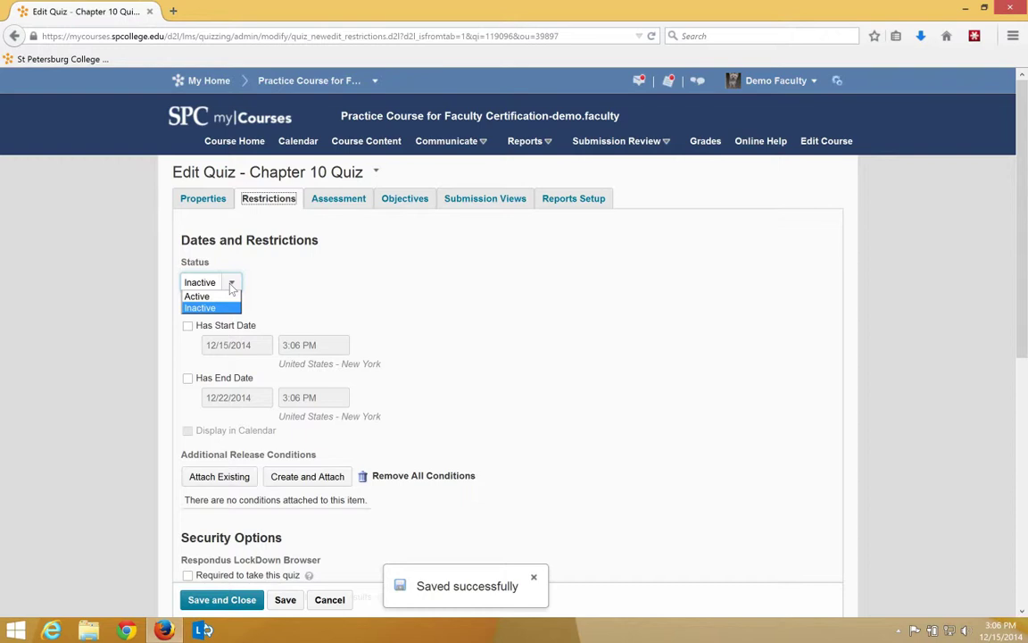
click(196, 296)
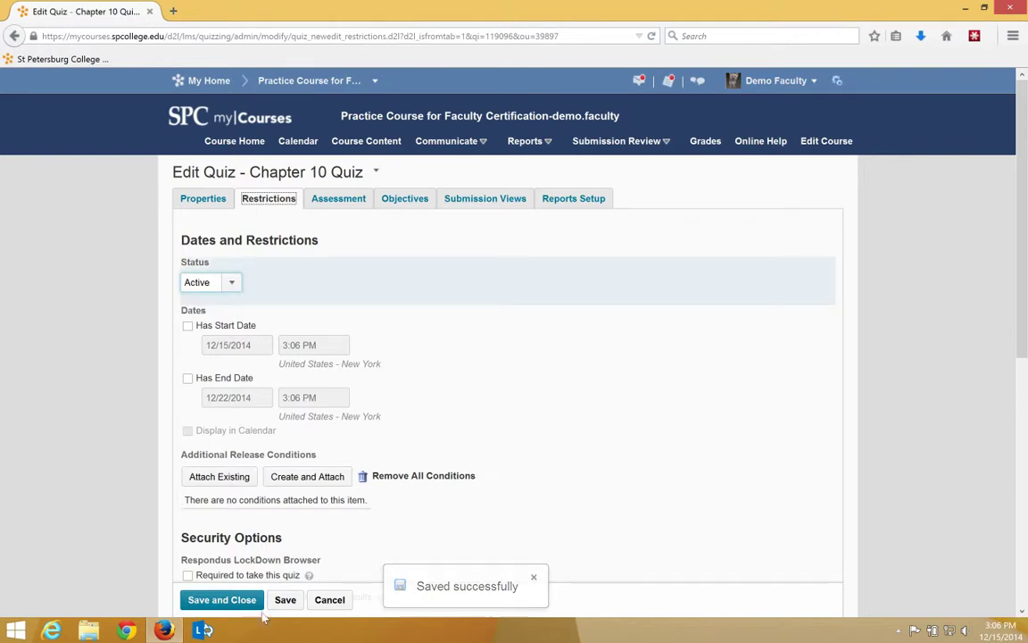
click(221, 599)
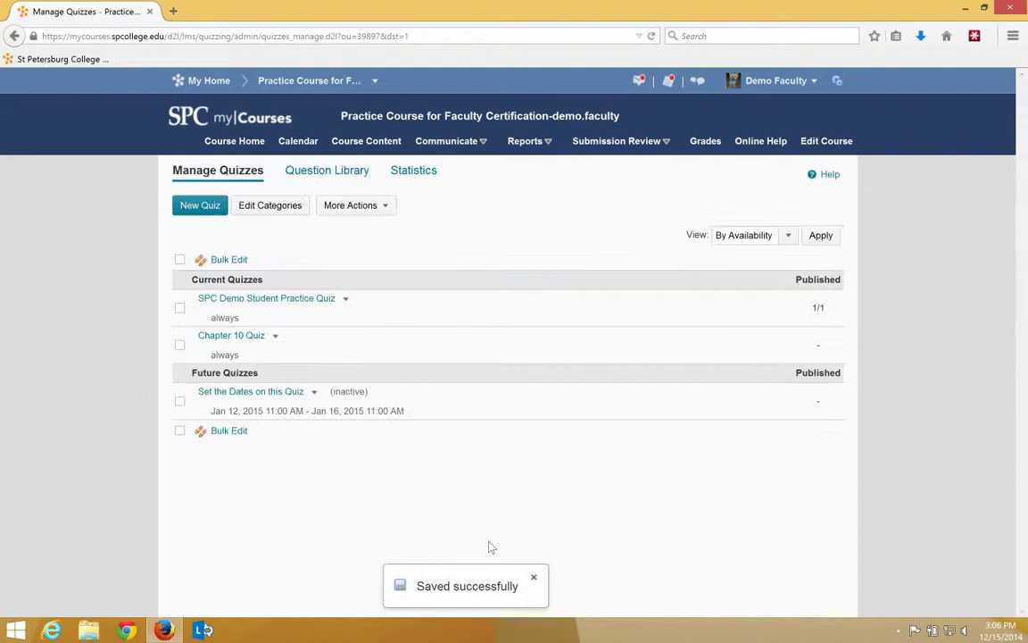